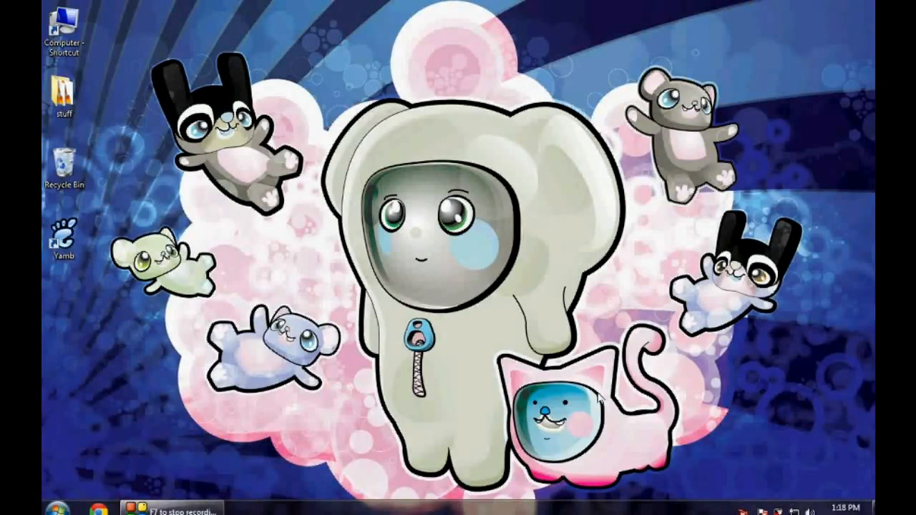
mouse_move(389, 390)
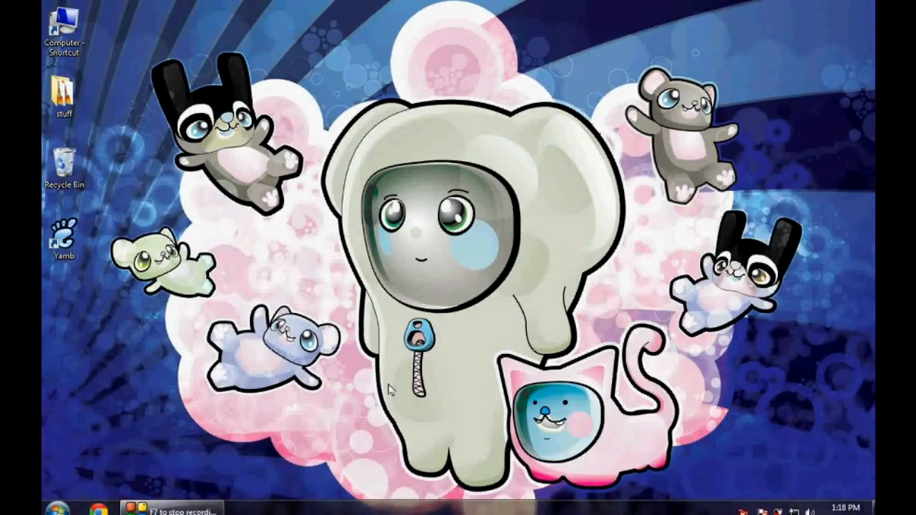
mouse_move(360, 388)
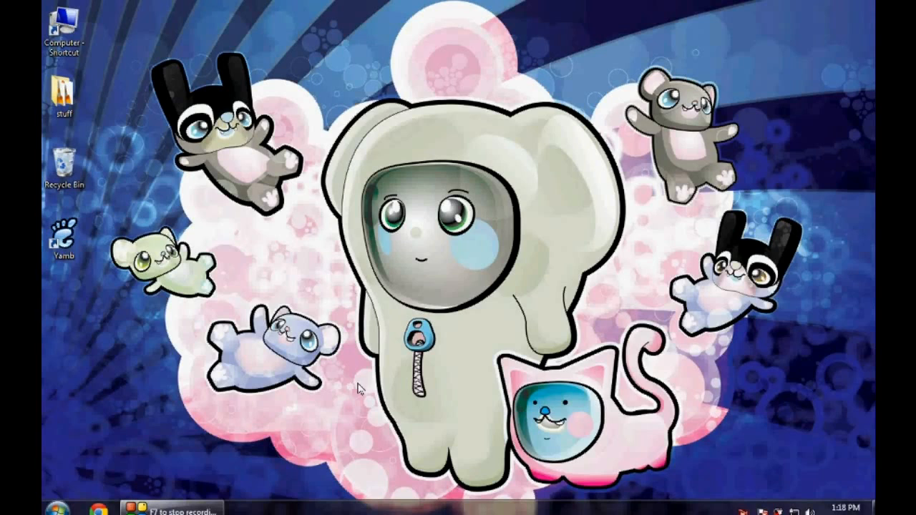
mouse_move(634, 385)
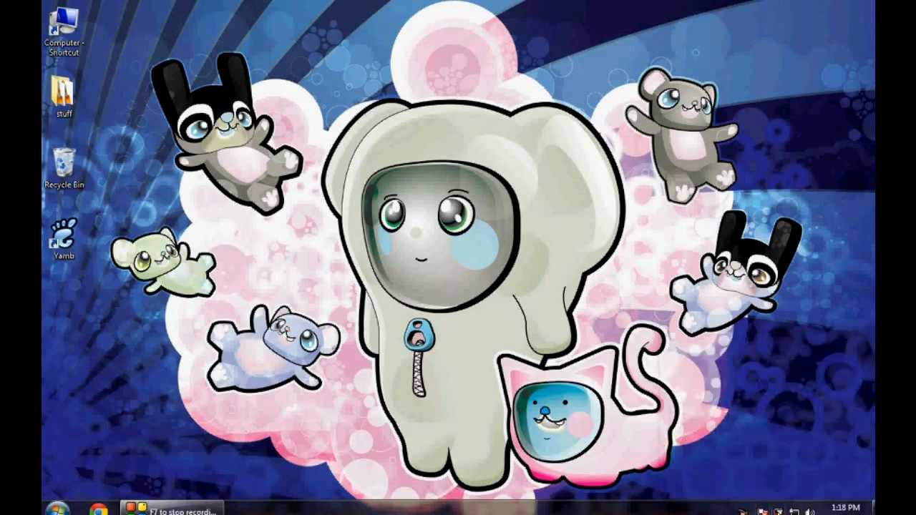
mouse_move(398, 272)
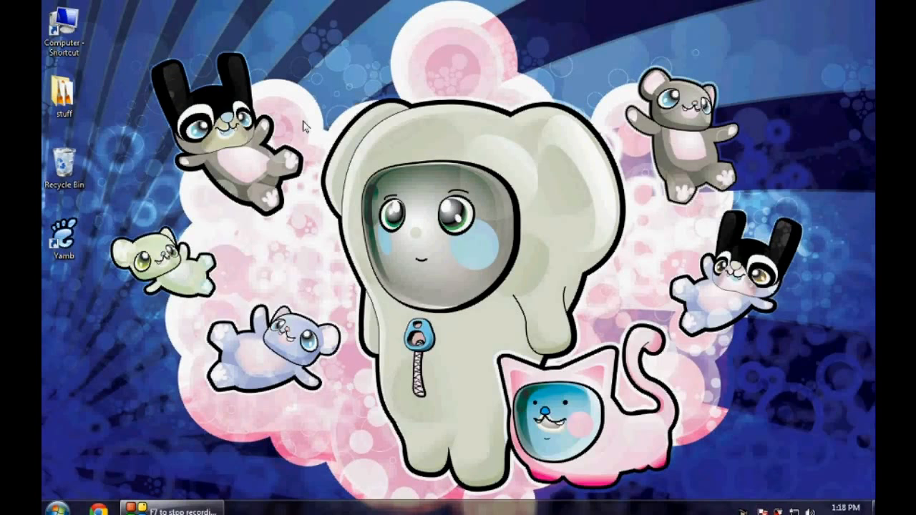
Start a new desktop shortcut targeting 'RunDll32.exe shell32.dll,Control_RunDLL hotplug.dll'.
right_click(307, 127)
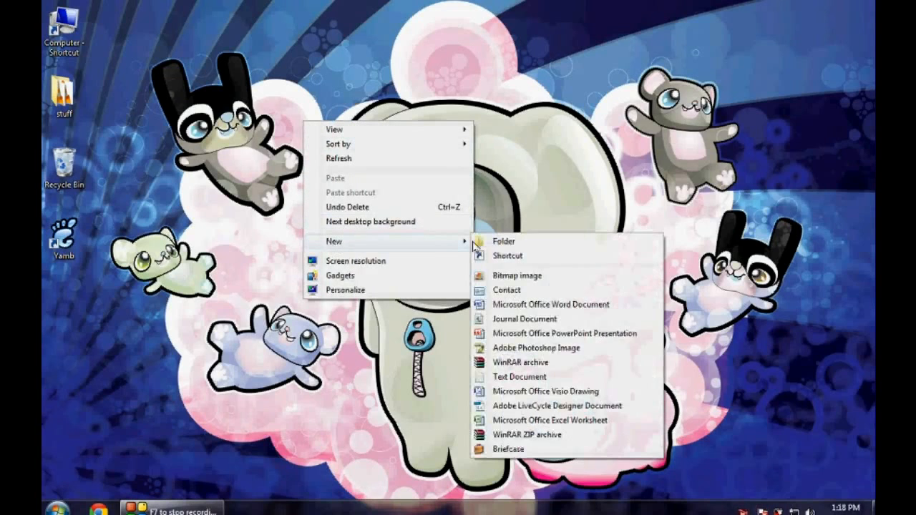
left_click(507, 256)
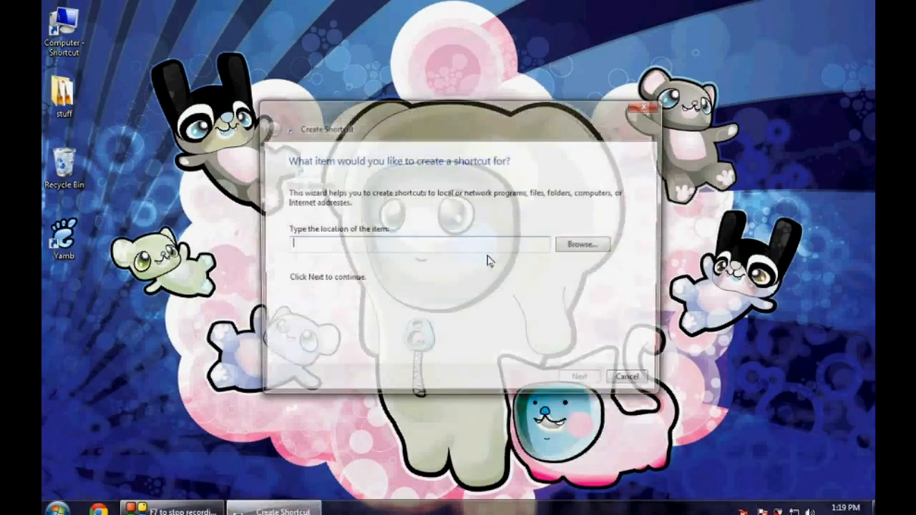
type("RunDll32.exe shell32.dll,Control_RunDLL hotplug.dll")
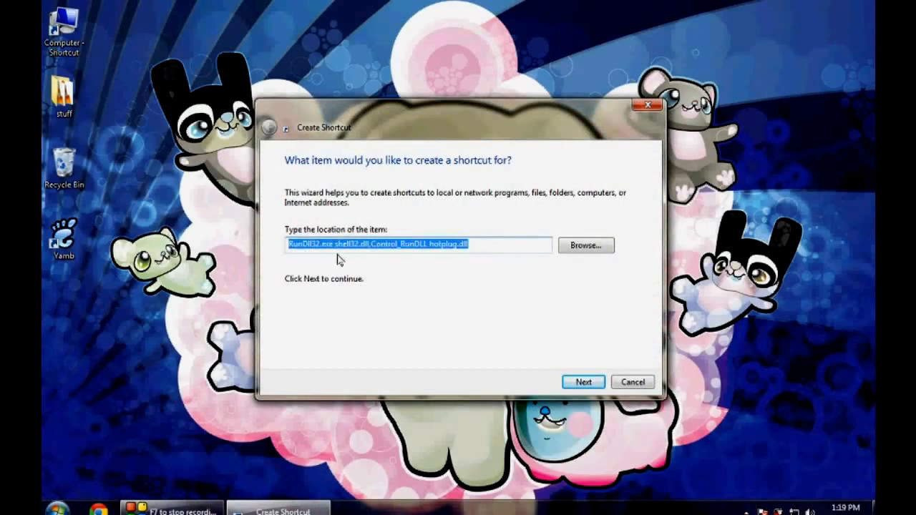
left_click(325, 245)
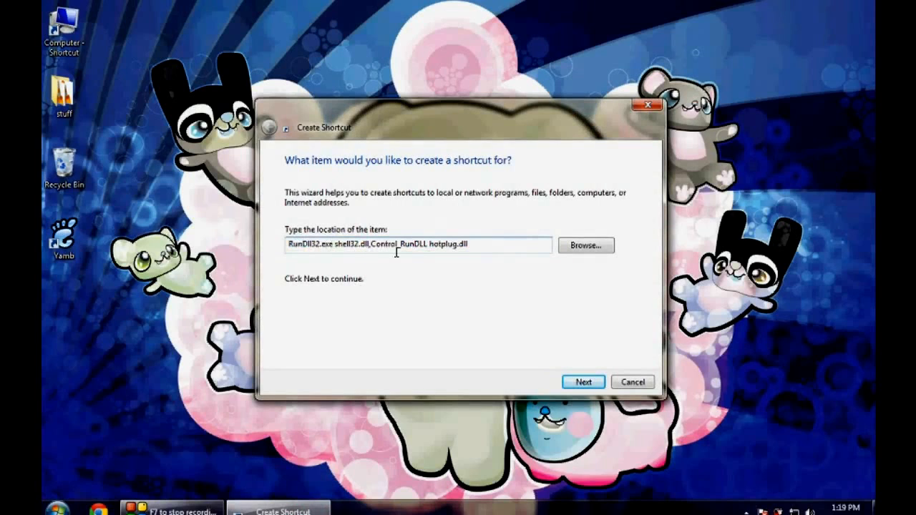
mouse_move(481, 310)
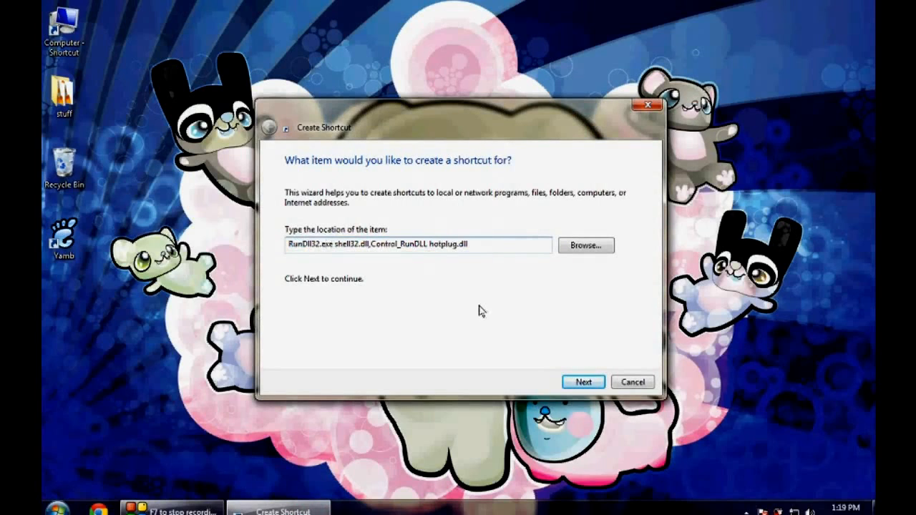
Name the shortcut 'safe' and finish creating it.
left_click(582, 381)
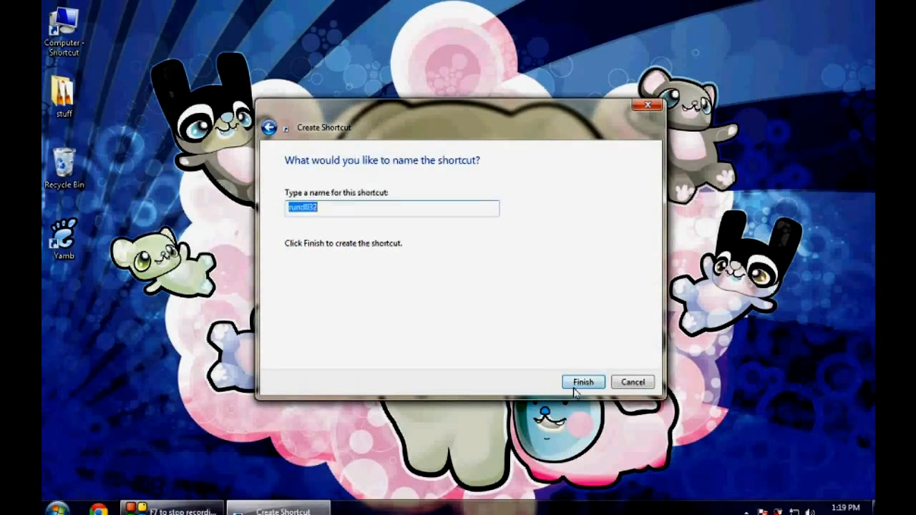
type("sa")
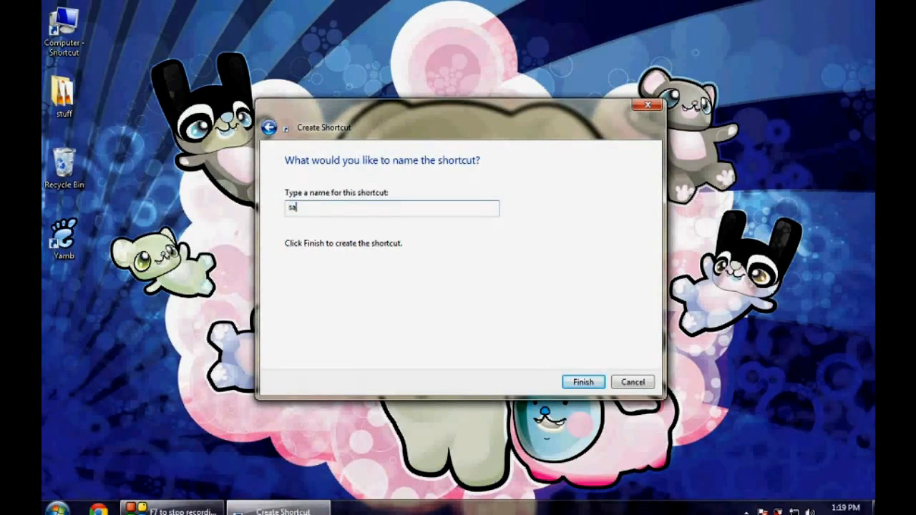
type("fe")
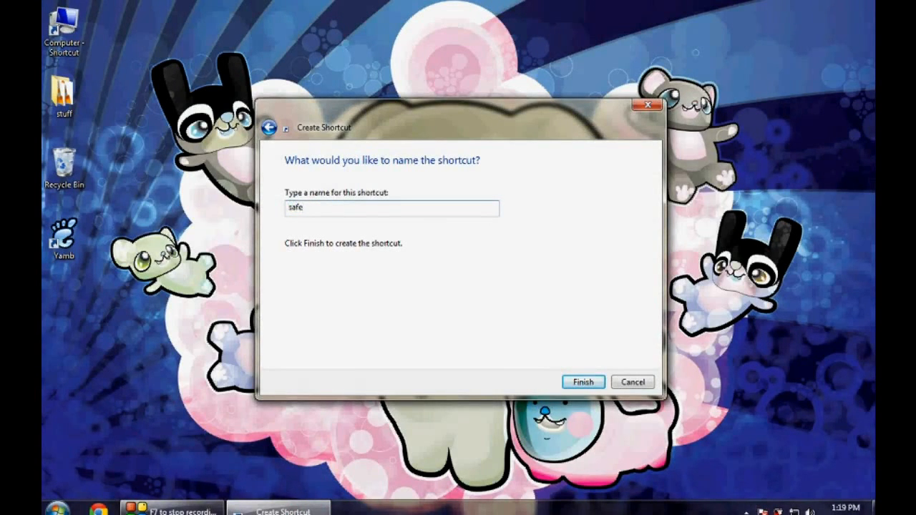
left_click(583, 382)
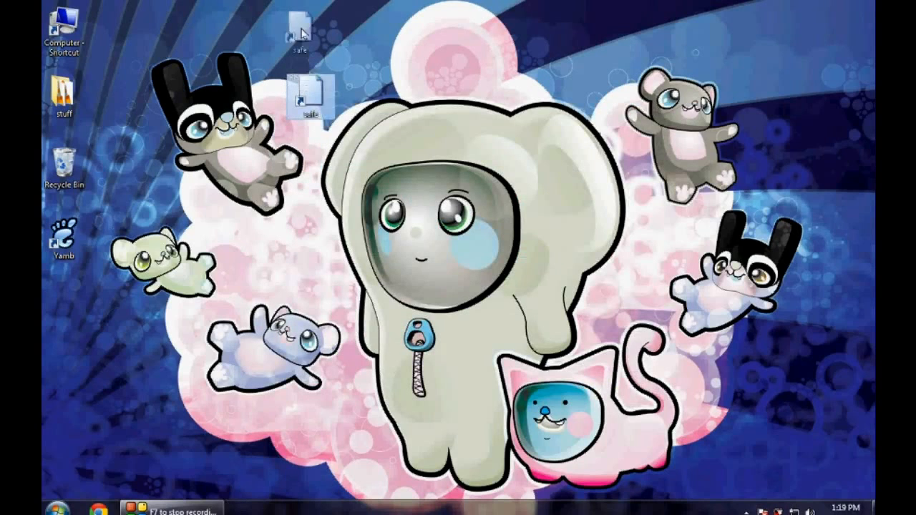
Move the safe shortcut to the desktop's top, then close Safely Remove Hardware after testing.
left_click_drag(311, 97, 311, 28)
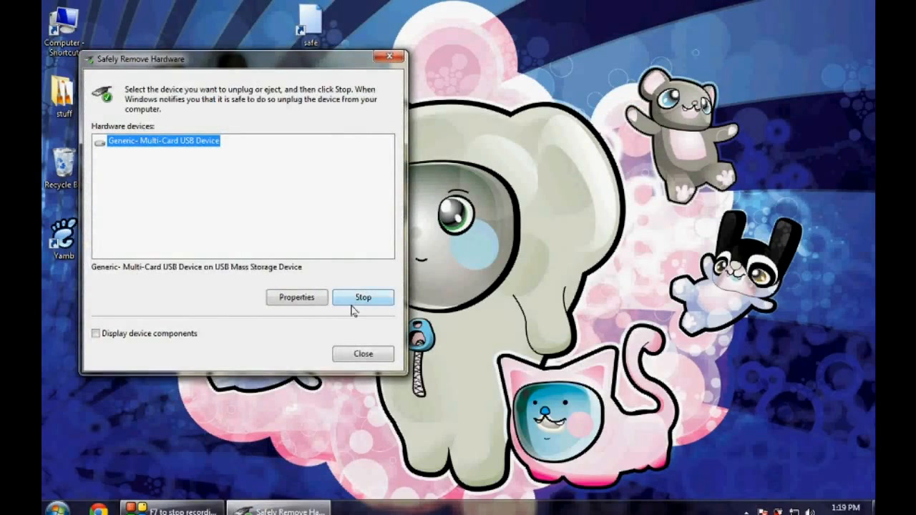
mouse_move(314, 281)
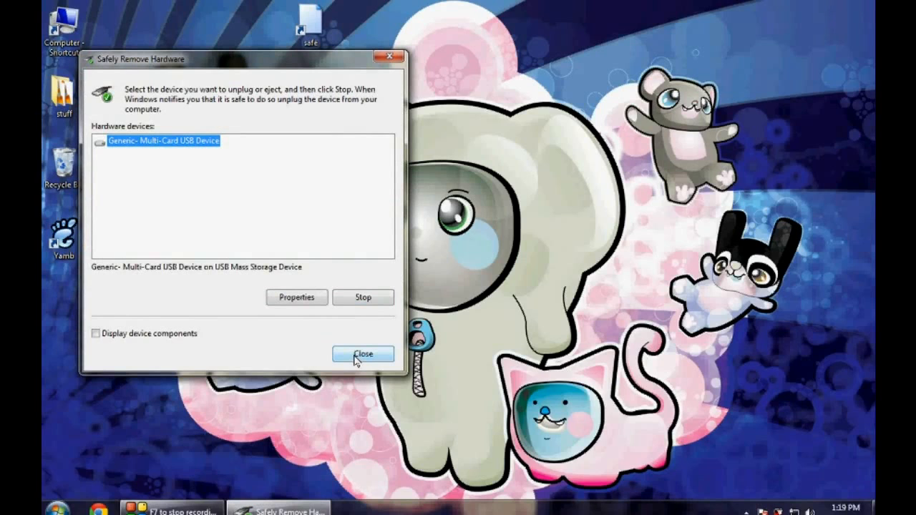
left_click(363, 354)
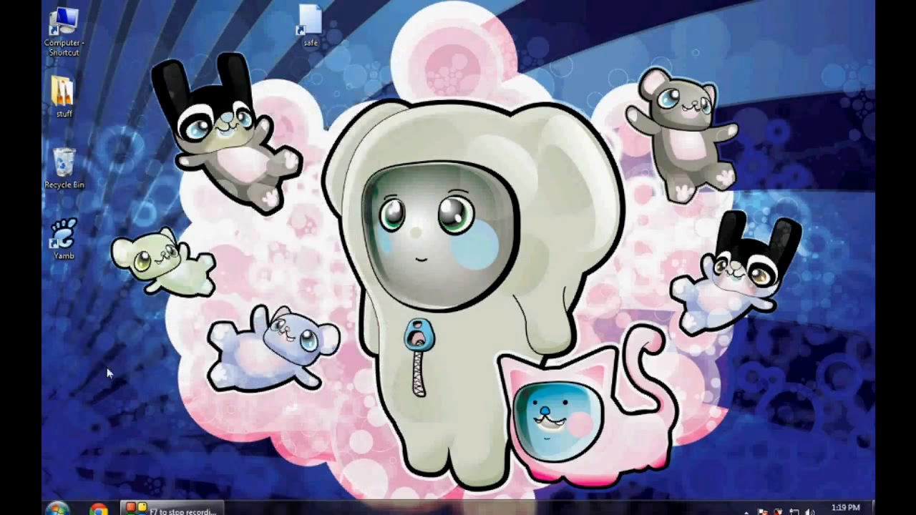
mouse_move(564, 422)
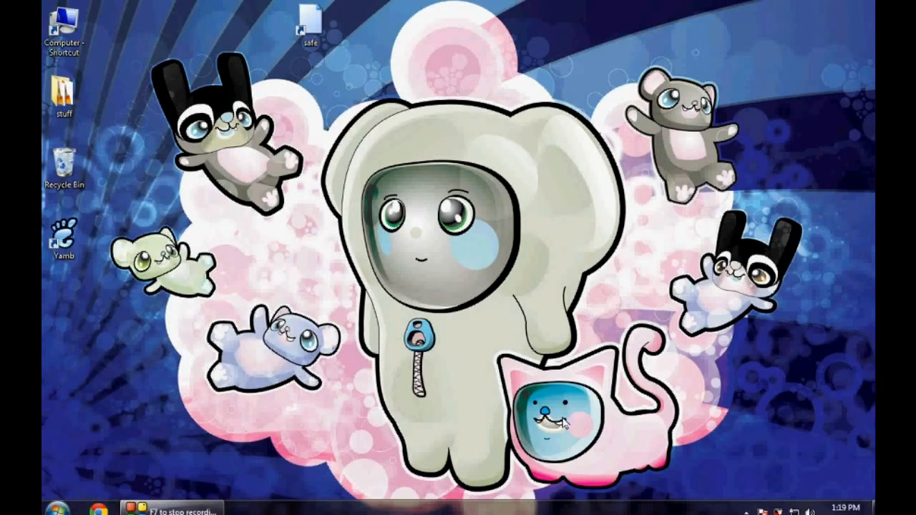
mouse_move(370, 320)
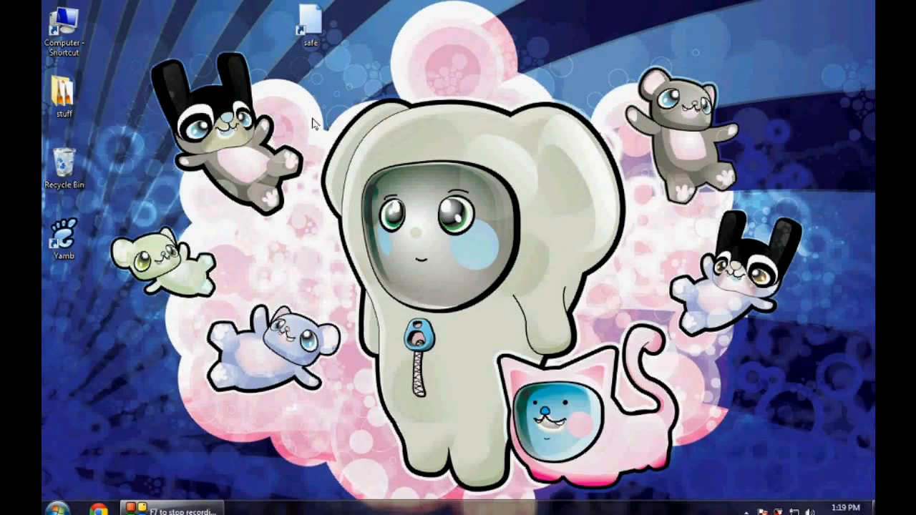
mouse_move(519, 229)
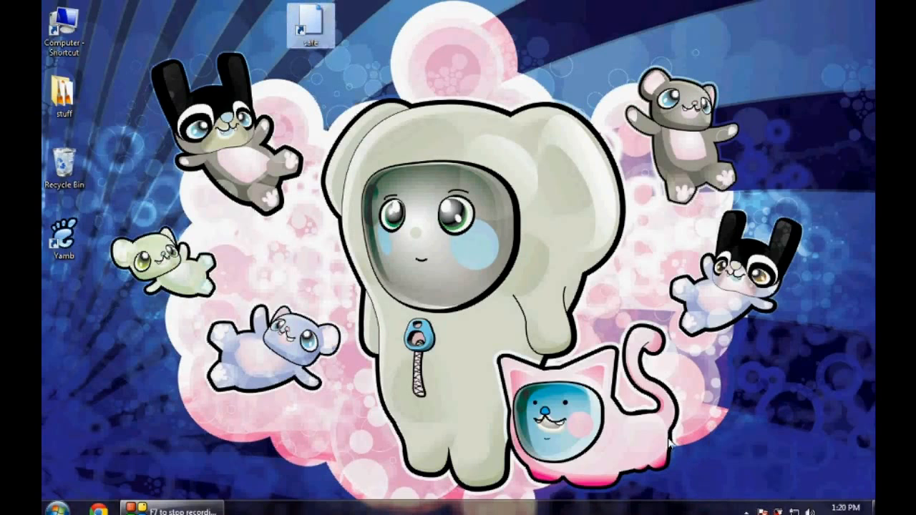
mouse_move(317, 279)
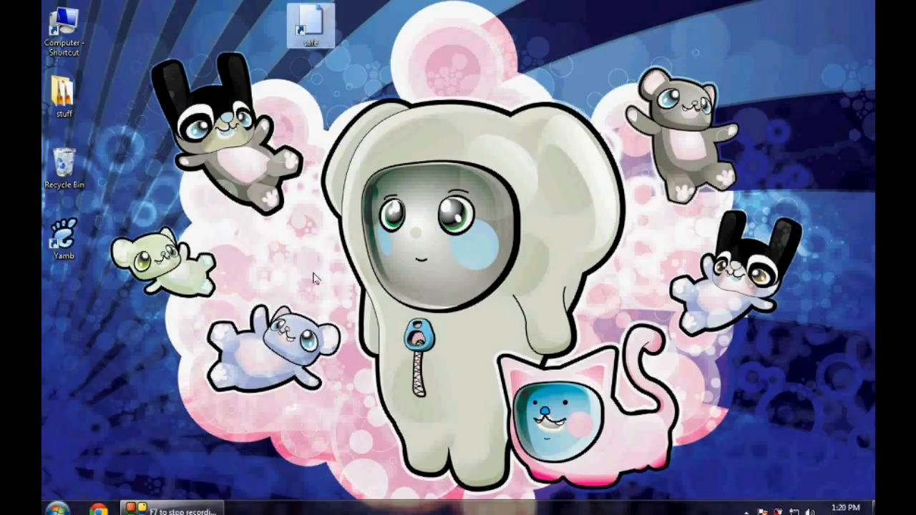
mouse_move(376, 96)
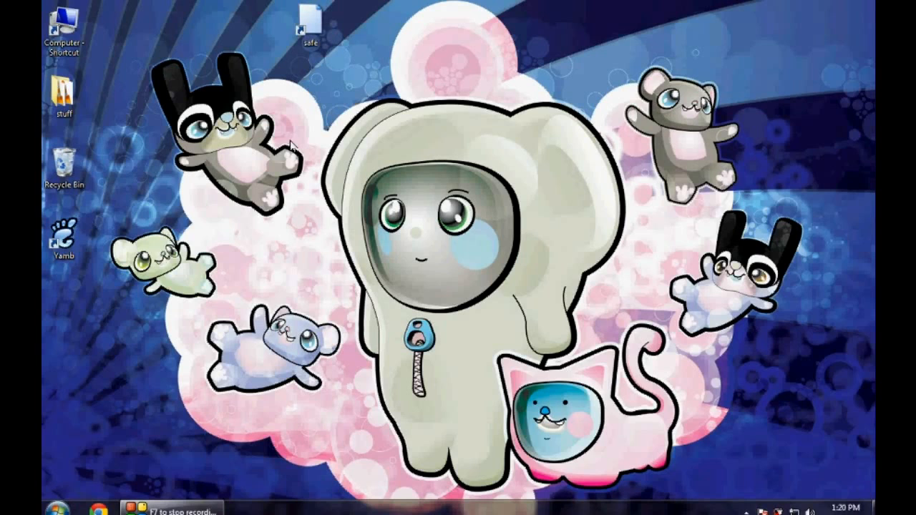
mouse_move(61, 496)
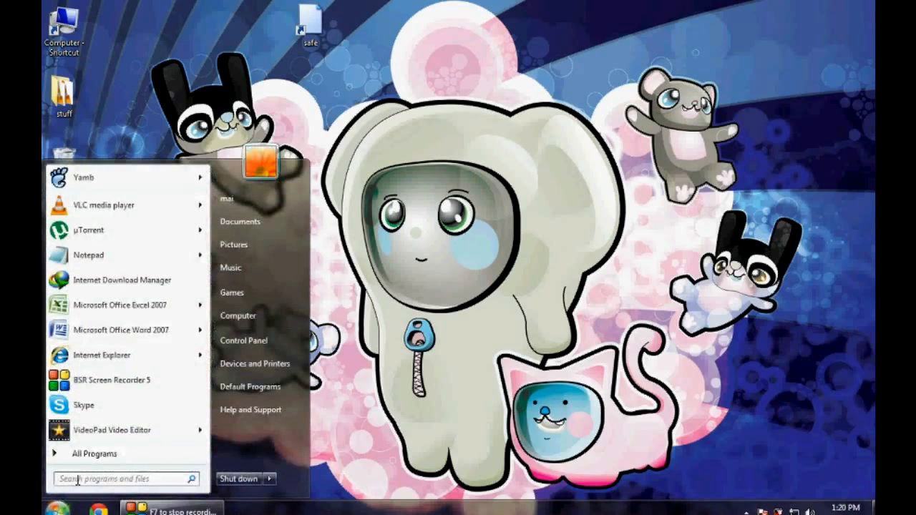
Search the Start menu for msconfig to launch System Configuration.
type("msd")
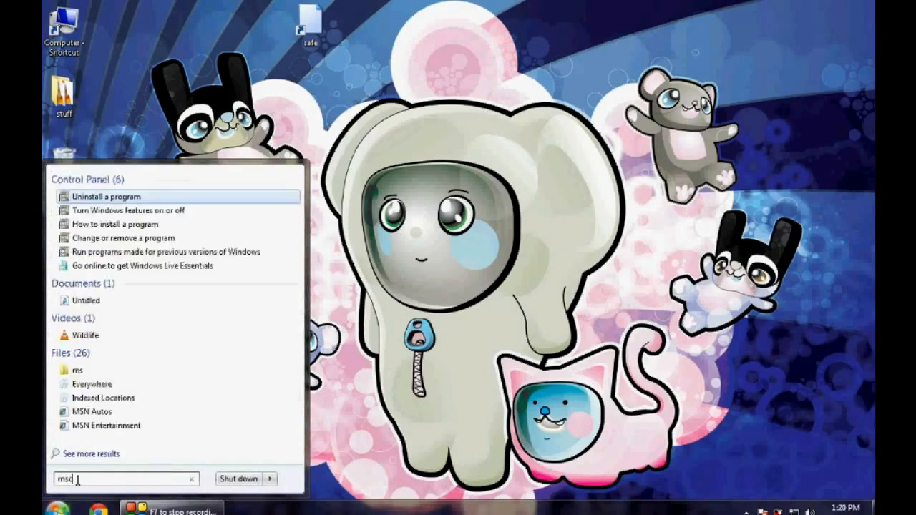
type("onfig")
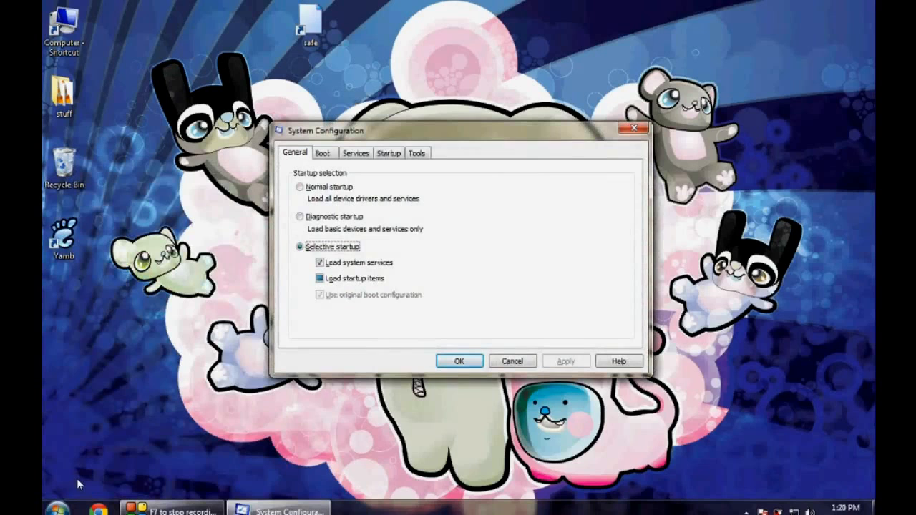
Uncheck startup items such as Skype, keeping only Internet Download Manager, and confirm with OK.
left_click(387, 152)
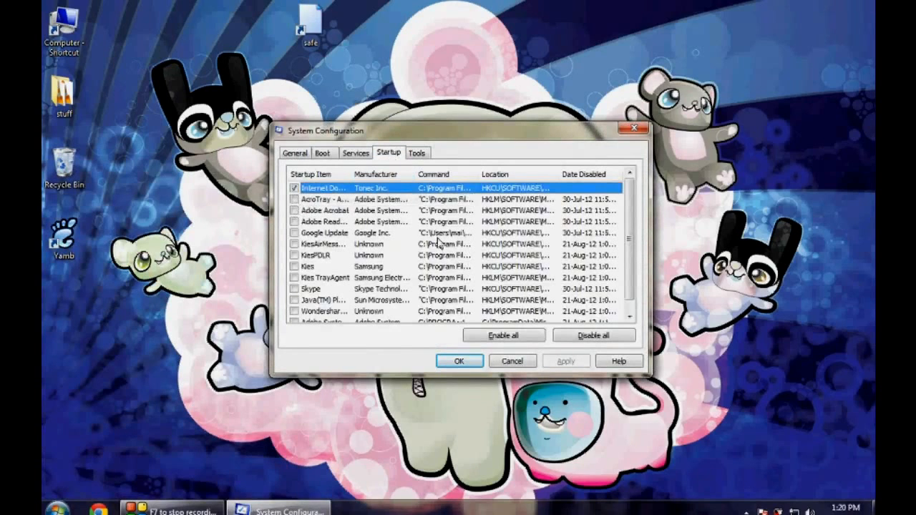
scroll("down", 3)
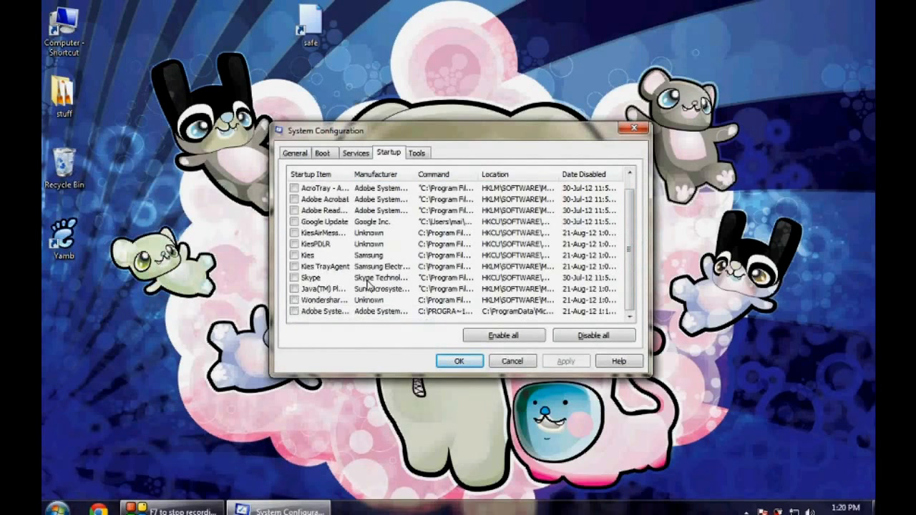
left_click(309, 277)
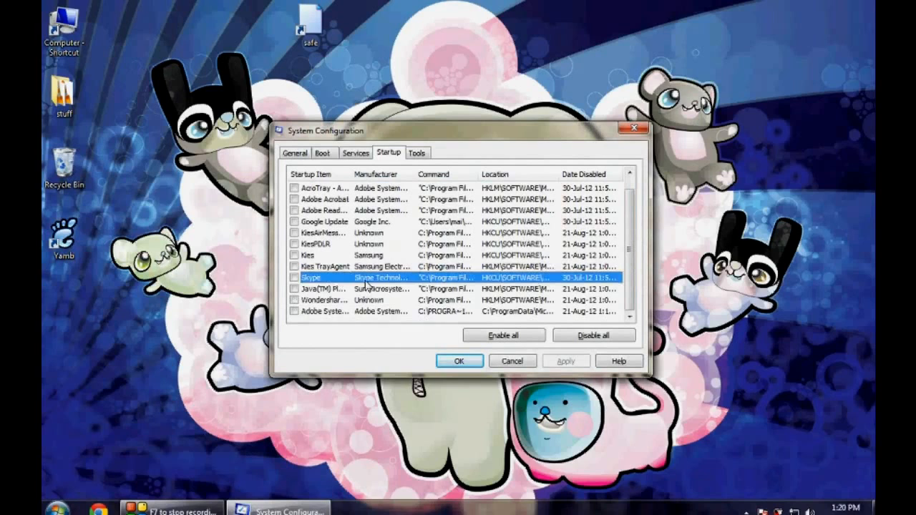
mouse_move(386, 288)
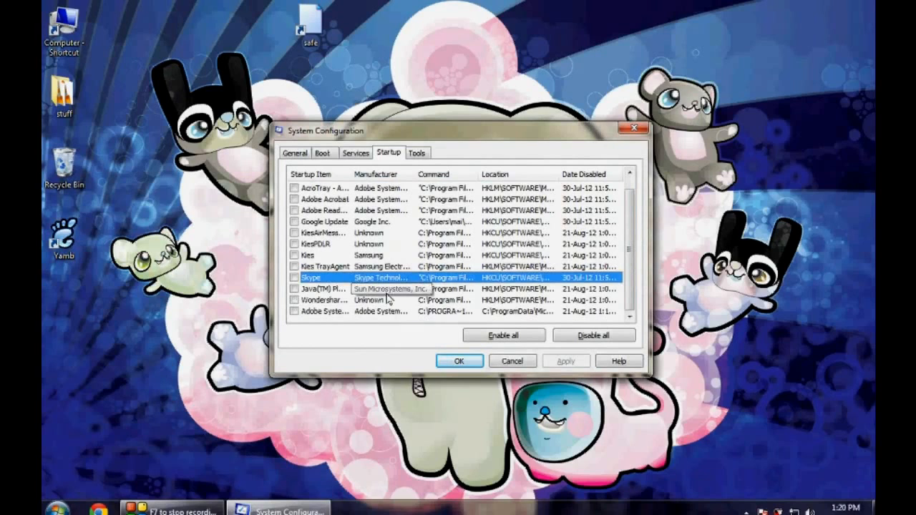
mouse_move(299, 287)
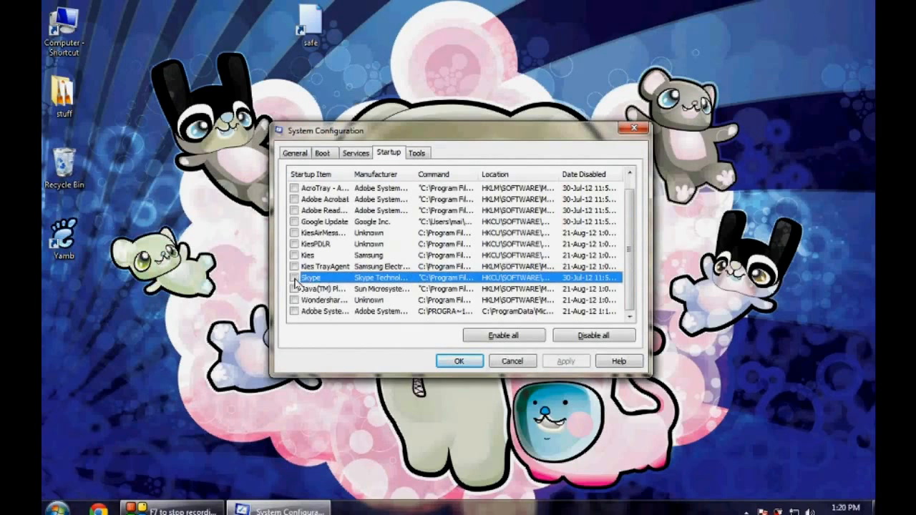
mouse_move(315, 297)
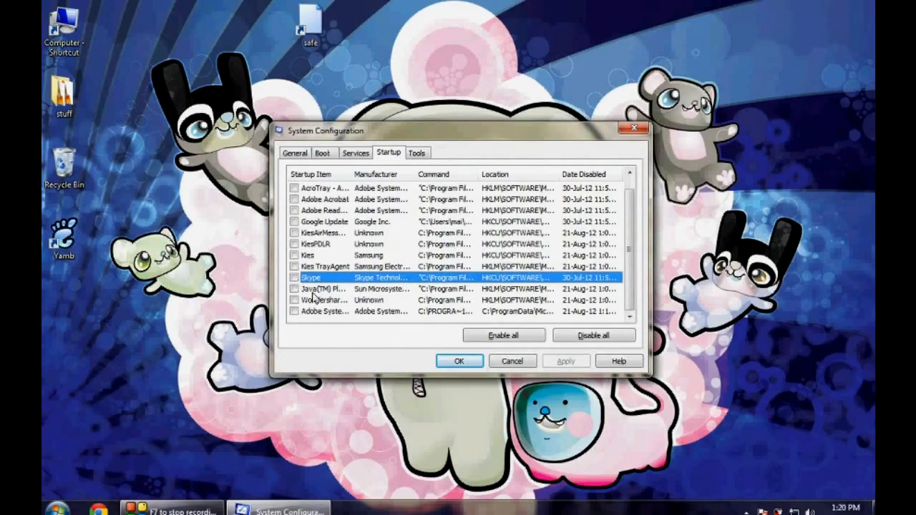
mouse_move(380, 346)
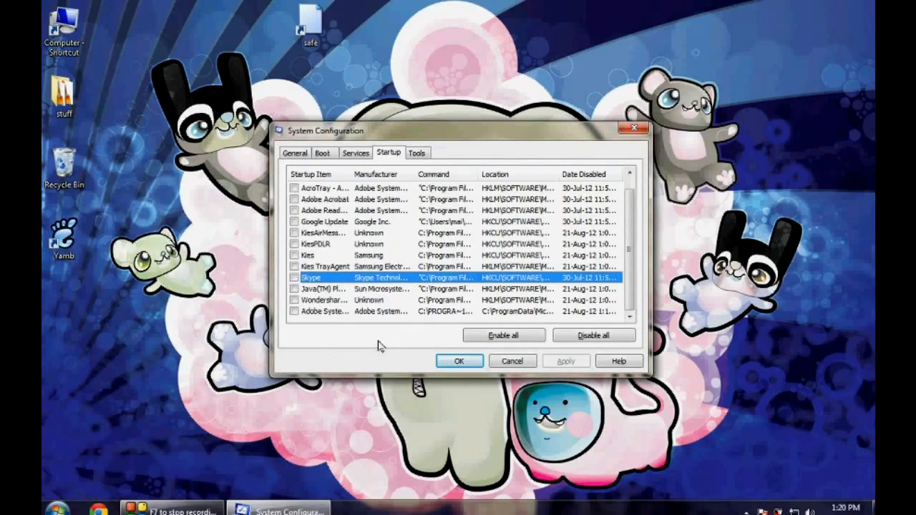
mouse_move(314, 283)
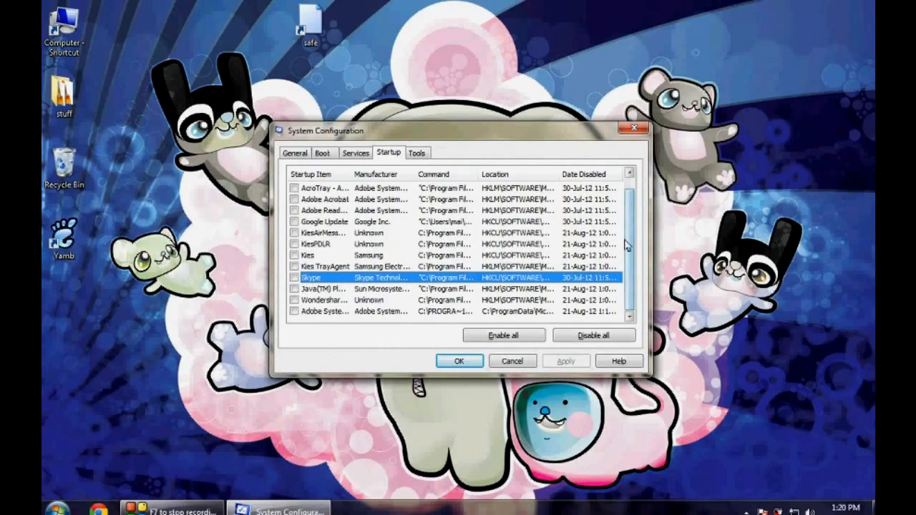
scroll("up", 3)
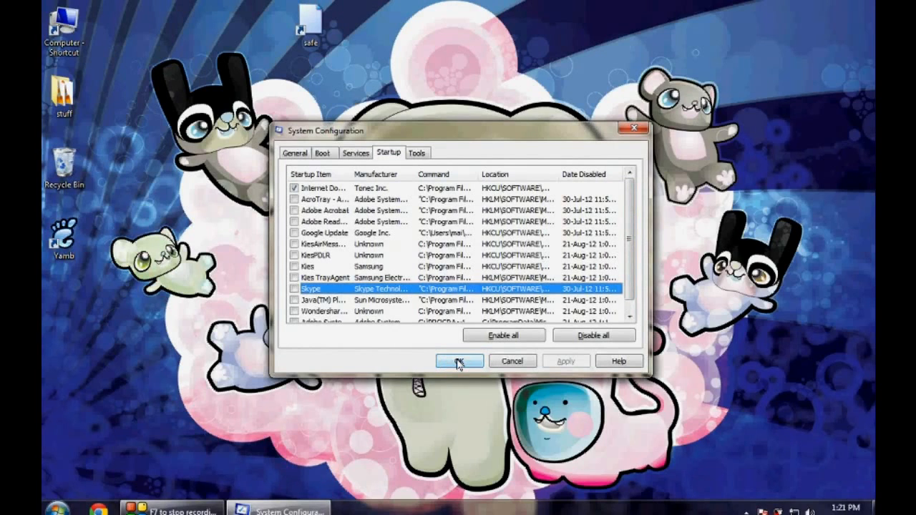
left_click(459, 360)
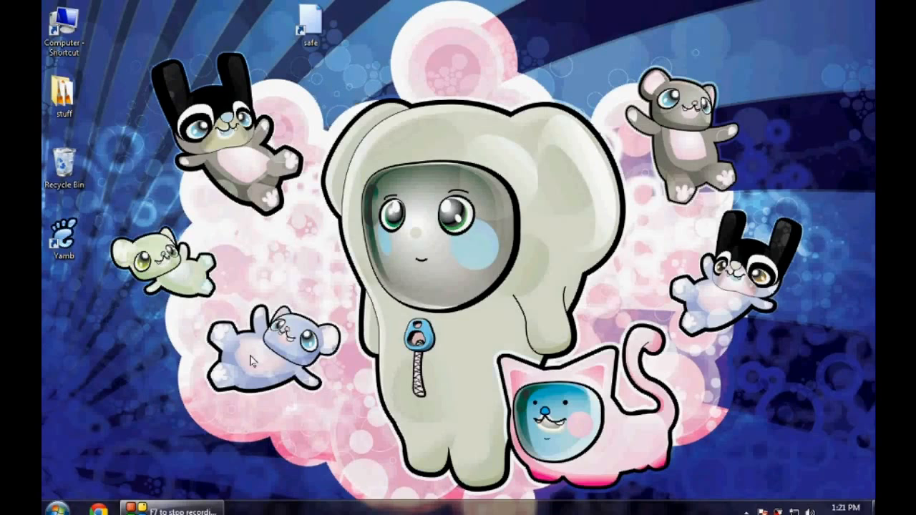
mouse_move(113, 68)
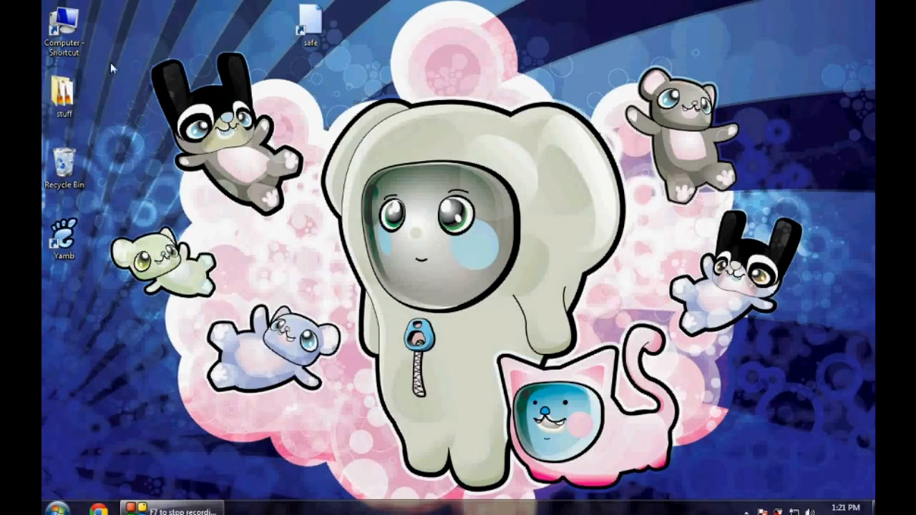
Open the Start menu from the desktop.
left_click(65, 25)
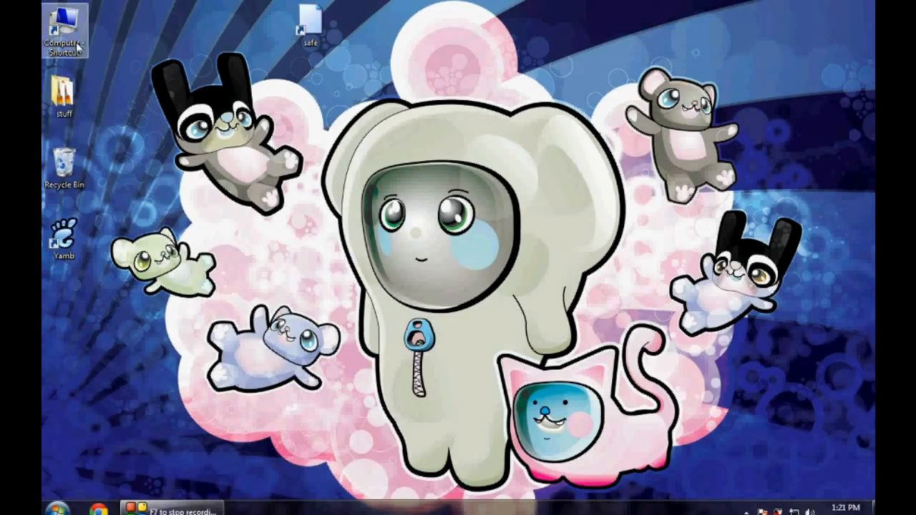
mouse_move(162, 142)
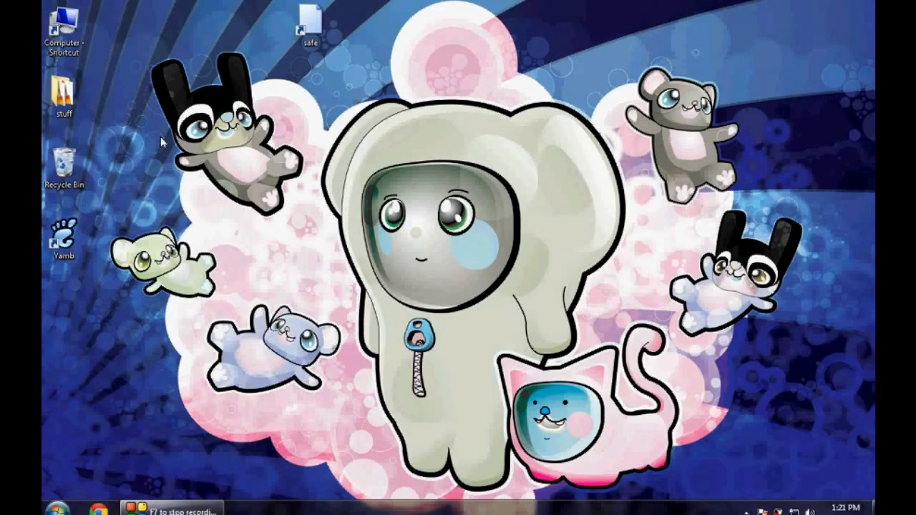
mouse_move(116, 349)
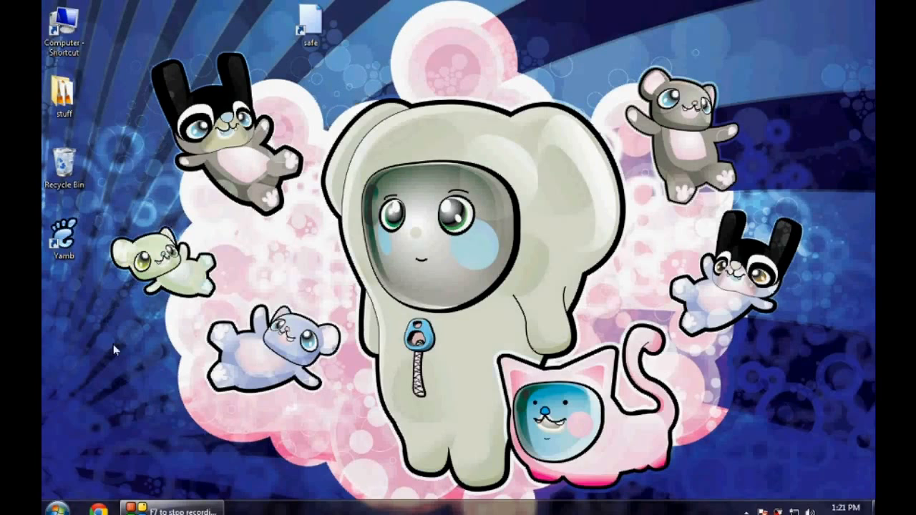
mouse_move(59, 505)
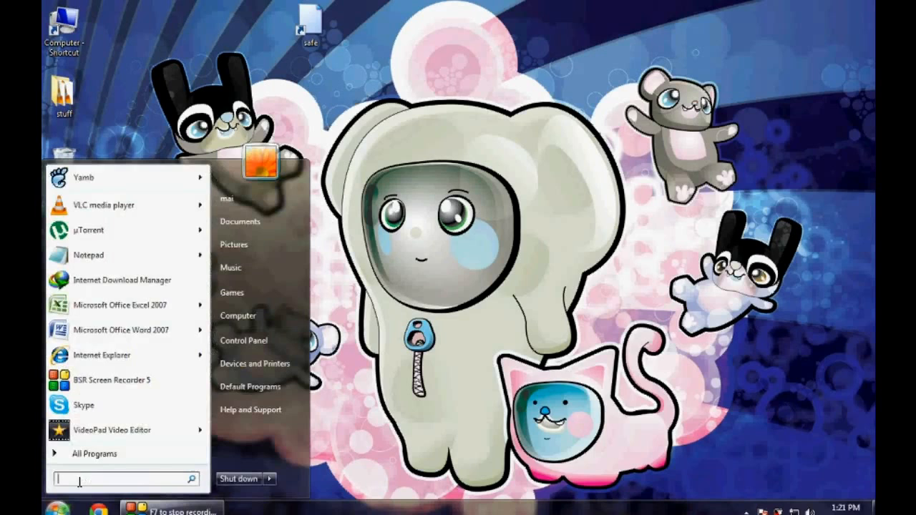
Search the Start menu for dxdiag to open the DirectX Diagnostic Tool.
type("dxd")
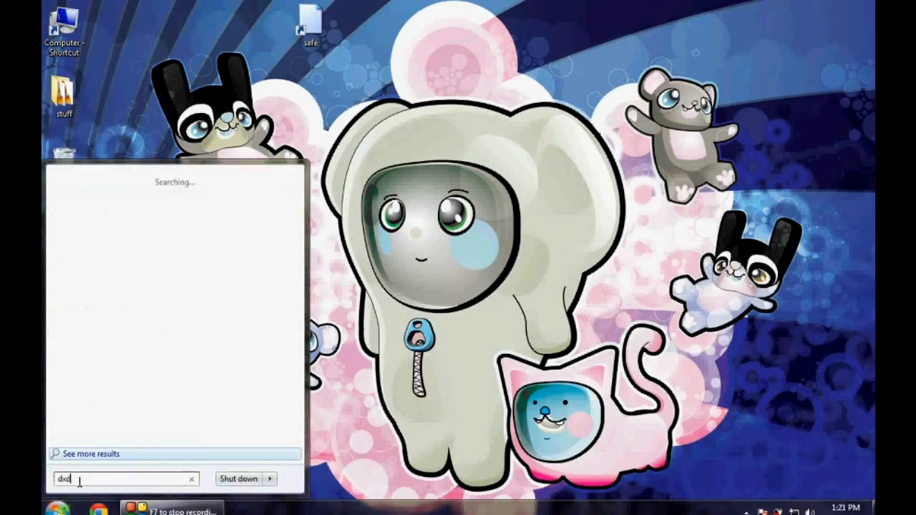
type("iag")
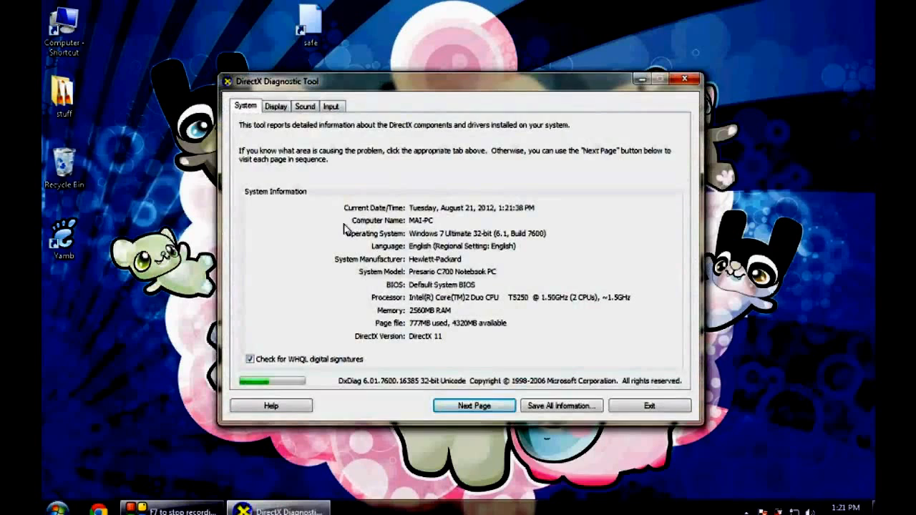
mouse_move(393, 186)
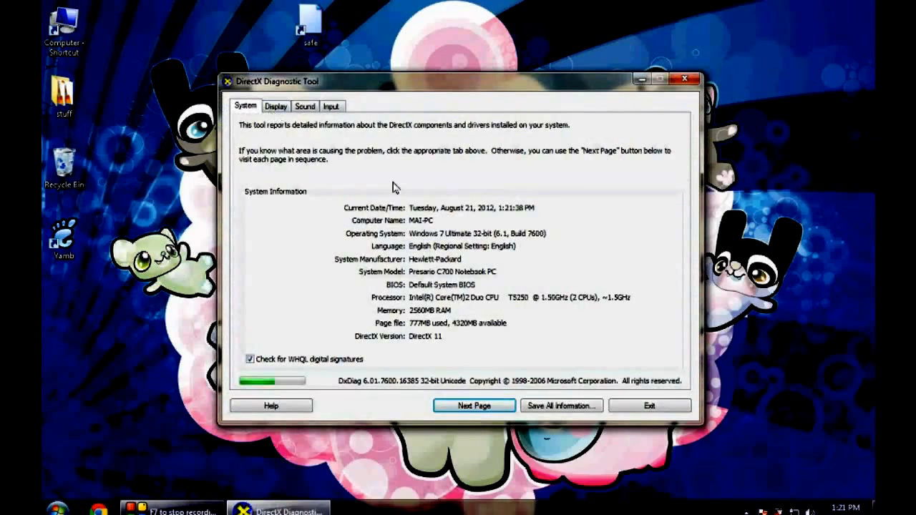
mouse_move(399, 290)
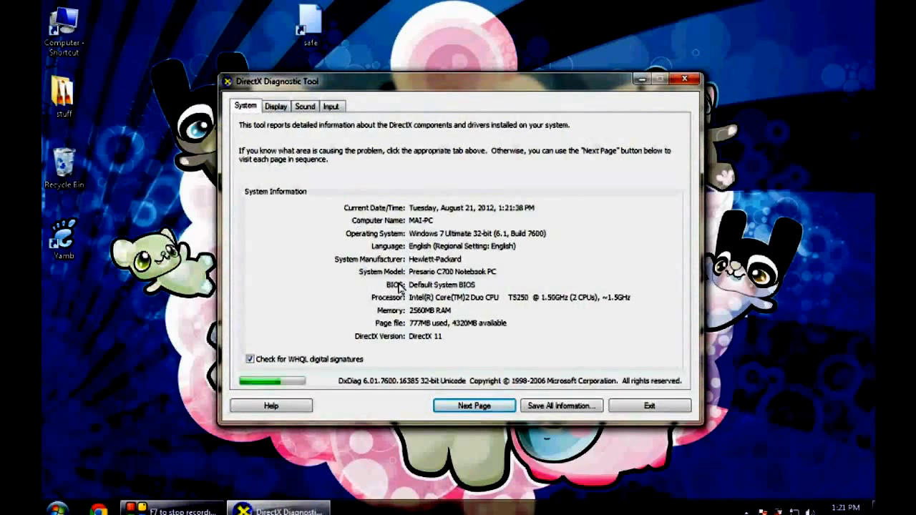
mouse_move(416, 294)
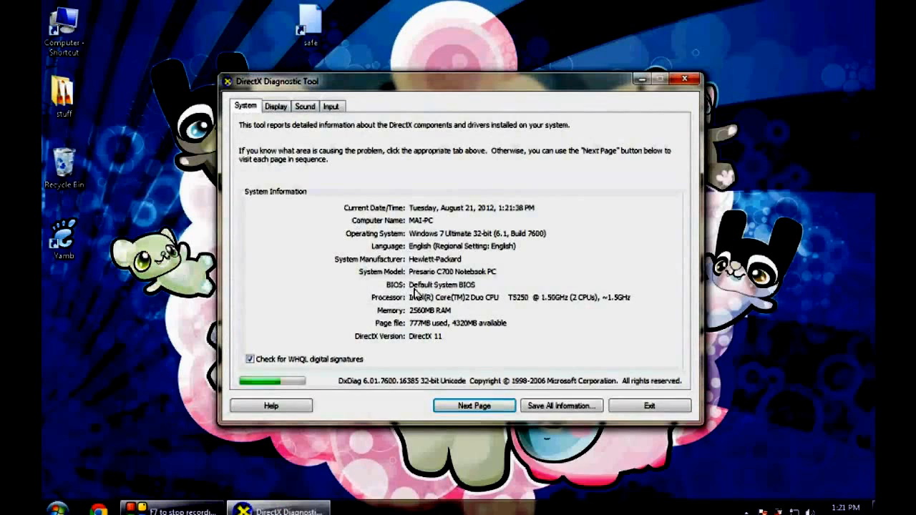
mouse_move(379, 331)
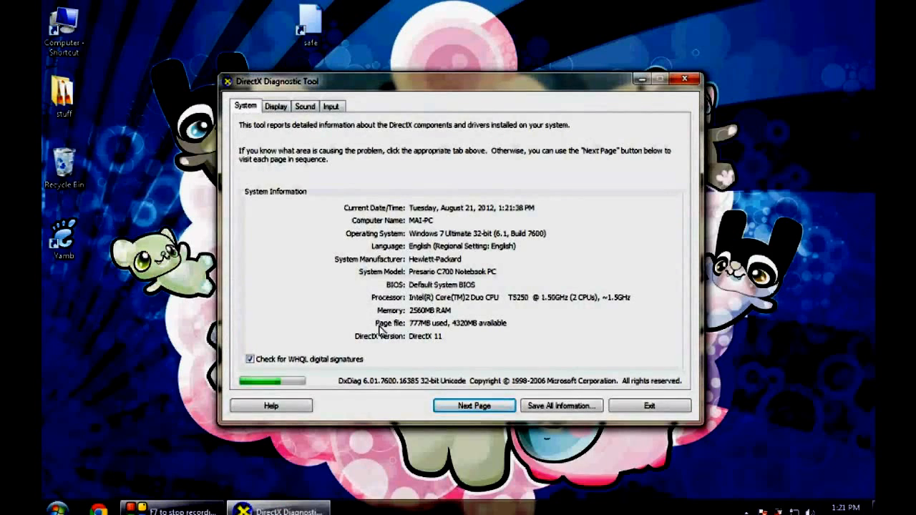
Review the System tab's processor, memory and DirectX details, then view the Display tab.
left_click(275, 106)
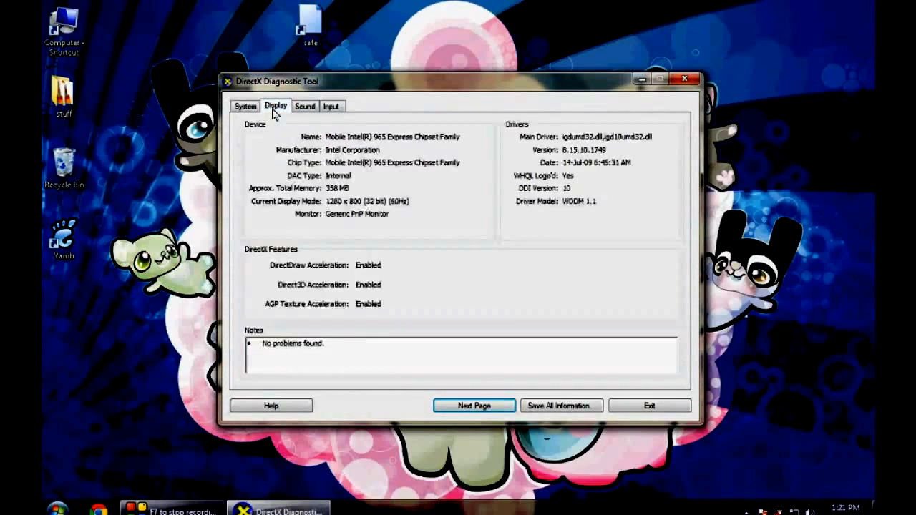
mouse_move(348, 177)
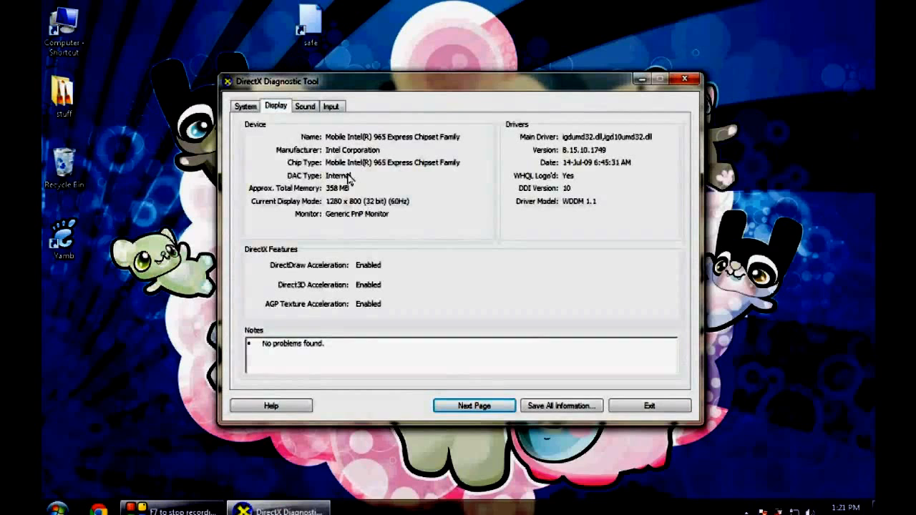
mouse_move(253, 135)
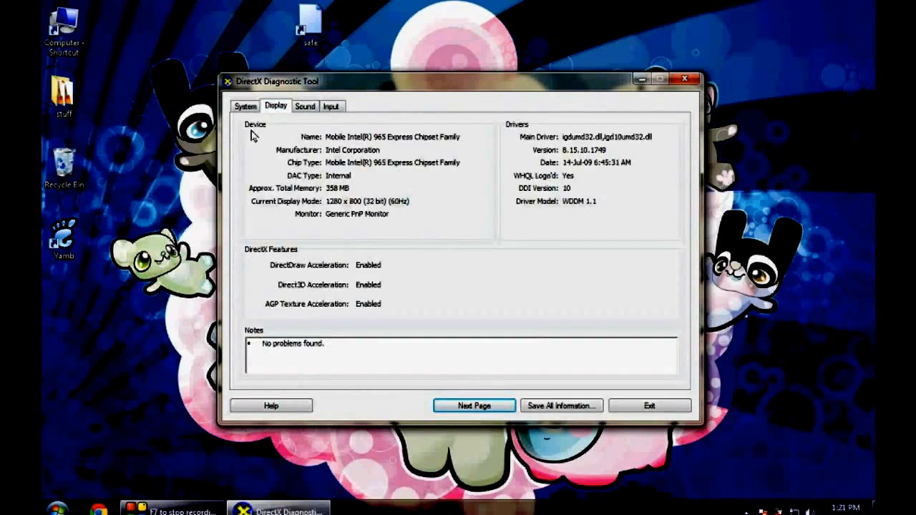
mouse_move(281, 144)
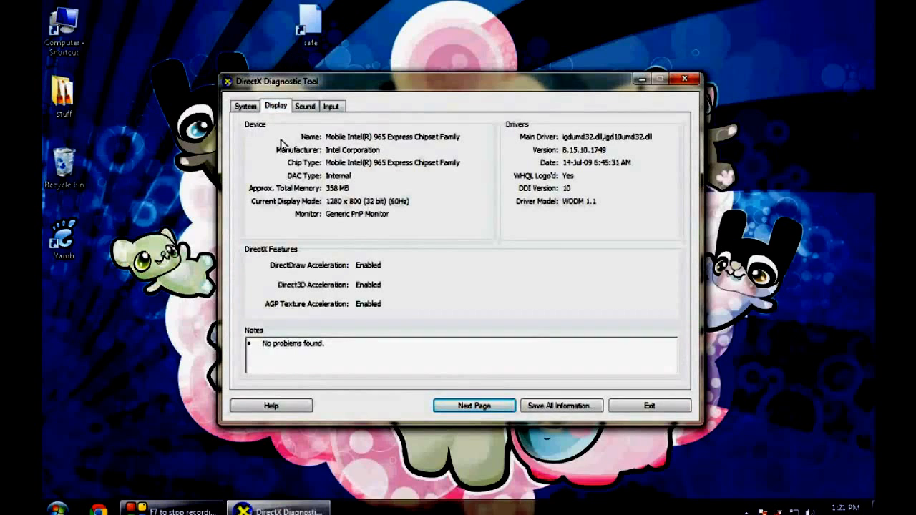
mouse_move(490, 230)
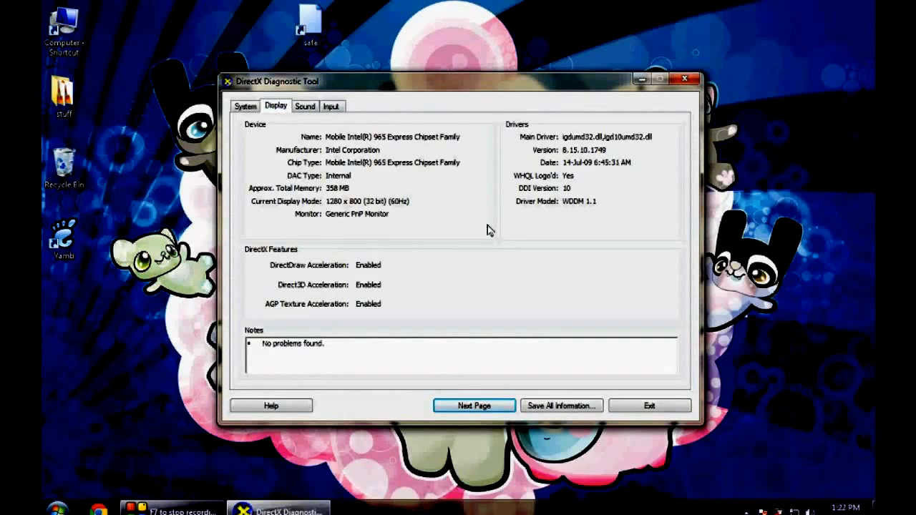
mouse_move(426, 185)
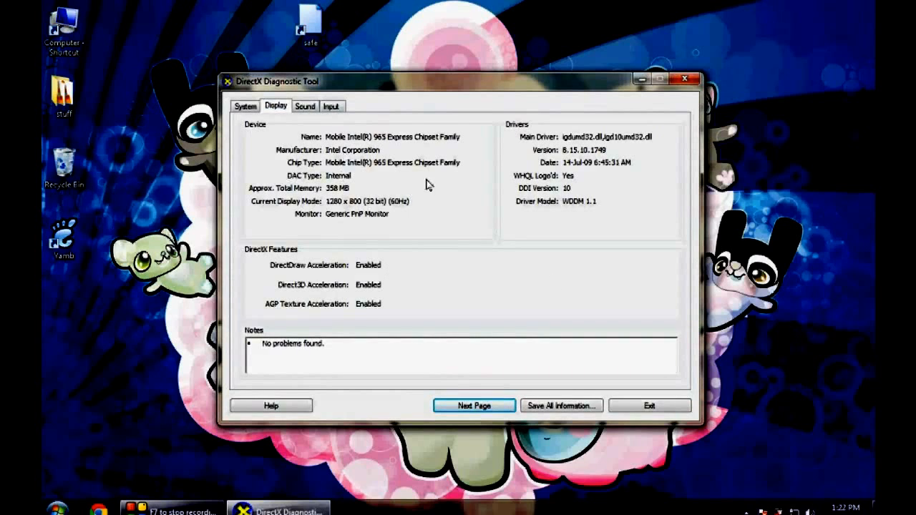
mouse_move(364, 181)
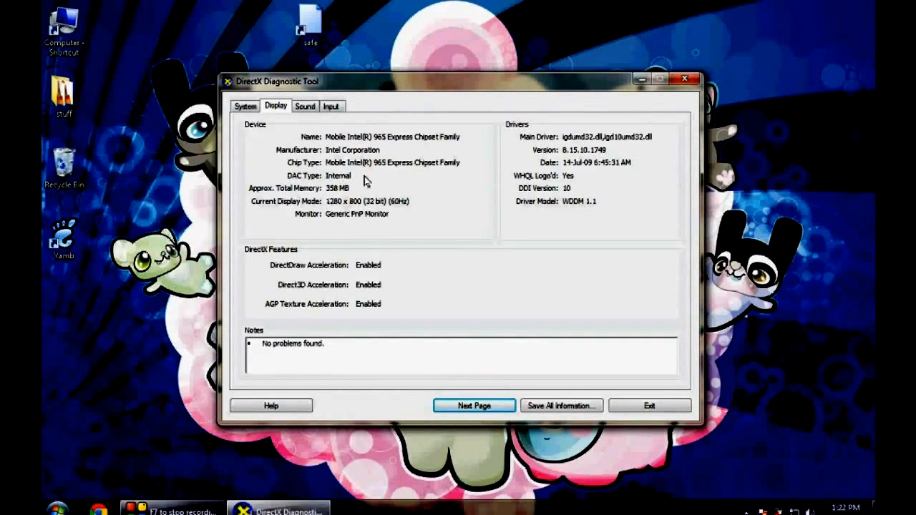
mouse_move(392, 156)
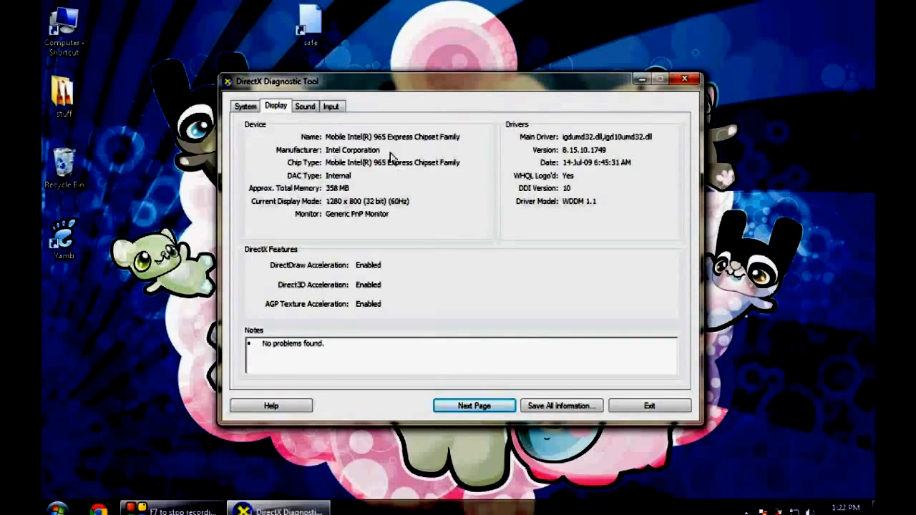
Review the Mobile Intel 965 Express display details, then view the Sound tab.
left_click(305, 106)
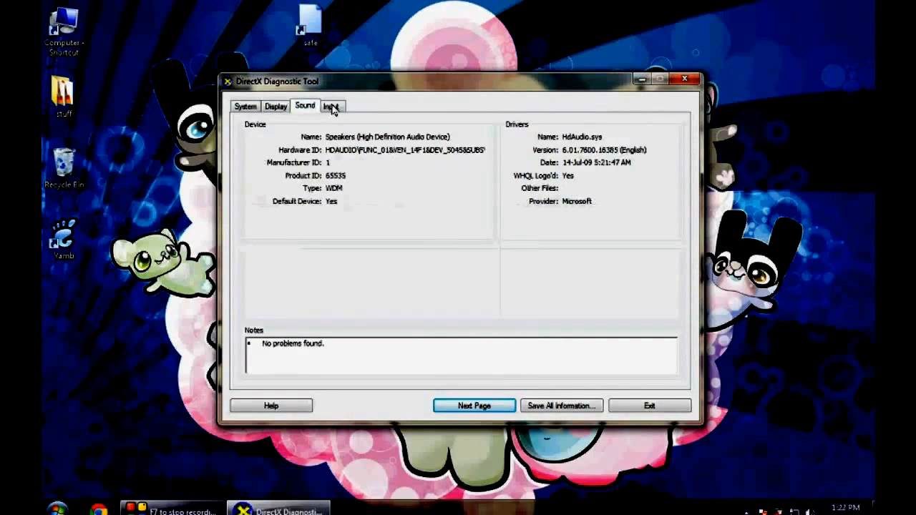
Inspect the Input tab with PS/2 Devices expanded, return to System, and close the tool.
left_click(245, 106)
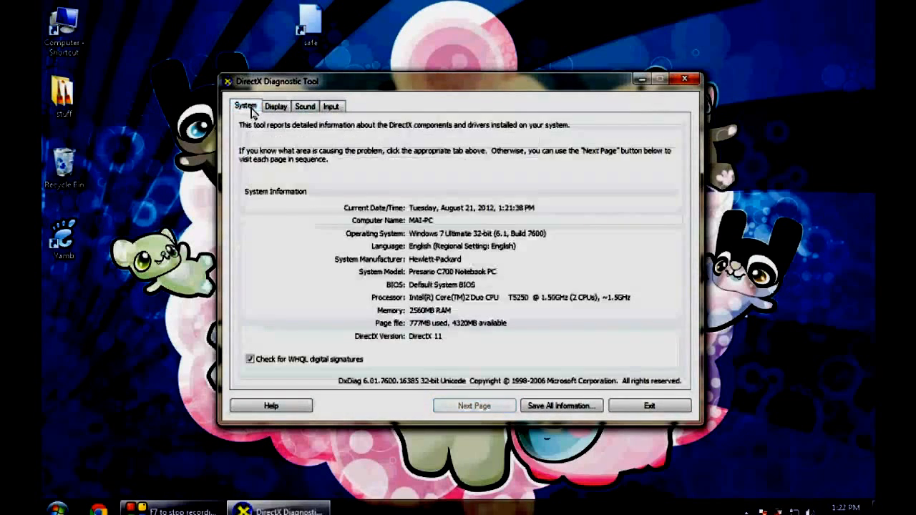
left_click(330, 106)
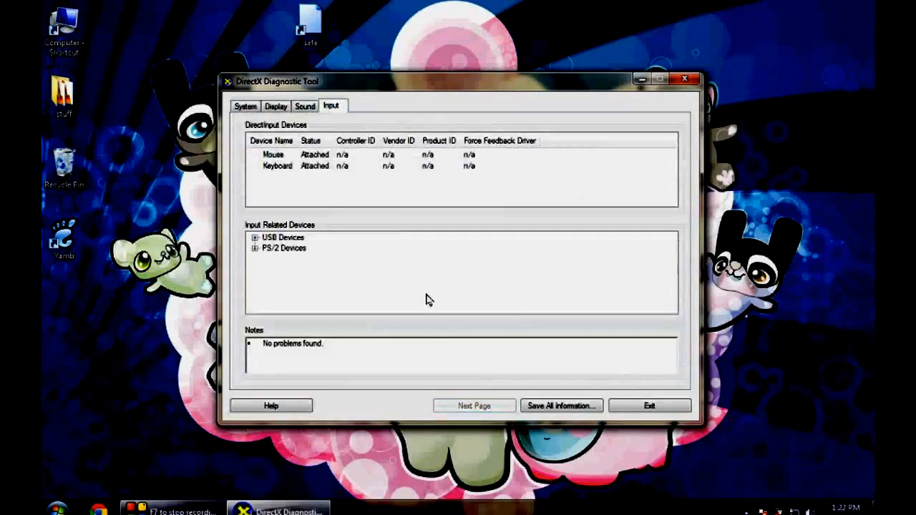
left_click(255, 247)
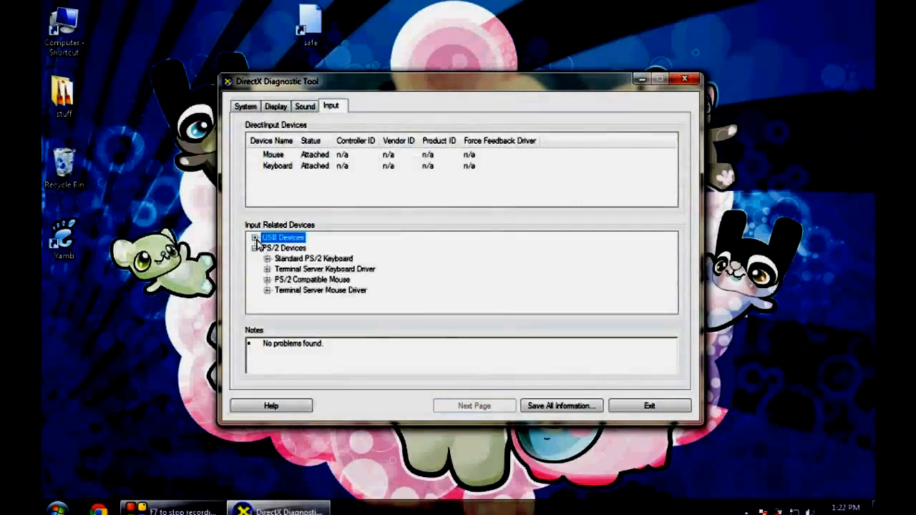
left_click(245, 106)
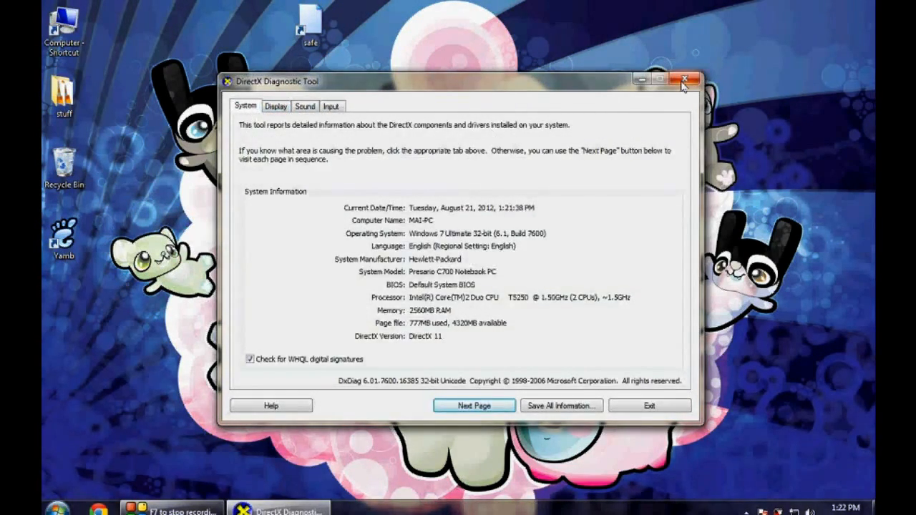
left_click(685, 80)
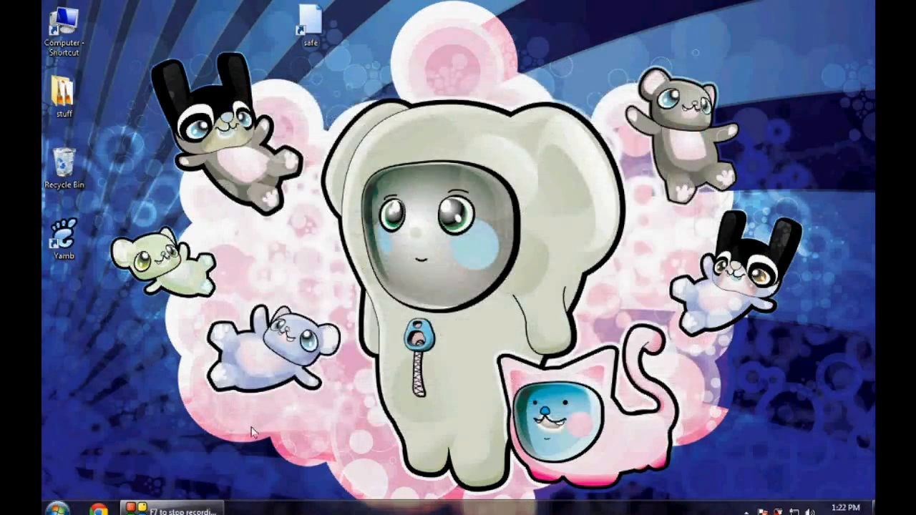